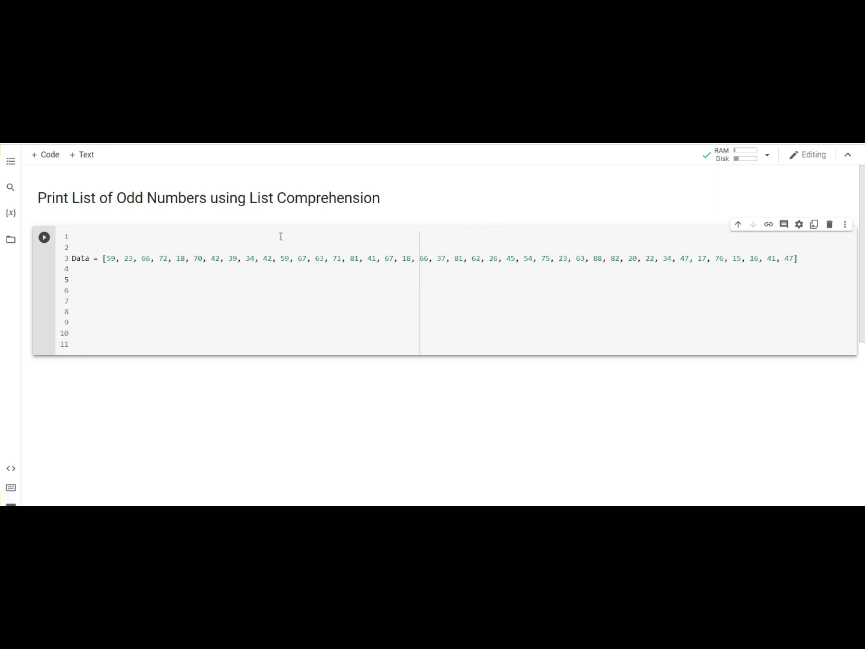
mouse_move(322, 232)
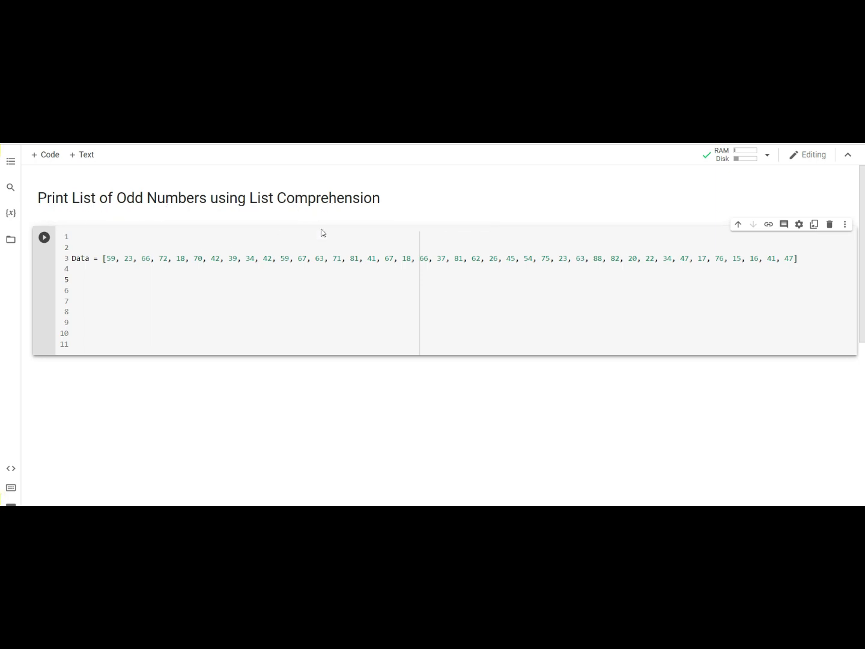
Place the cursor in the code cell below the Data list.
left_click(284, 259)
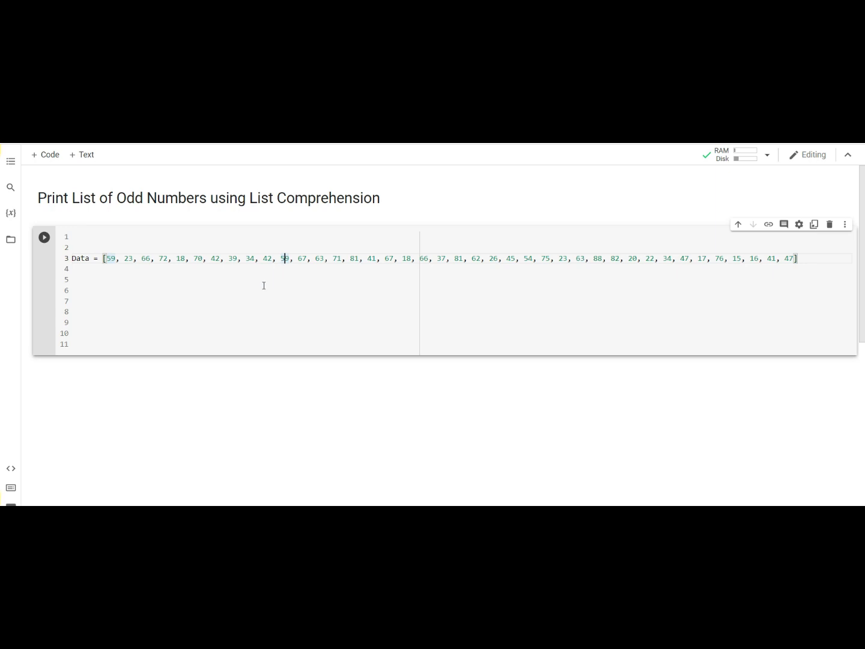
mouse_move(278, 214)
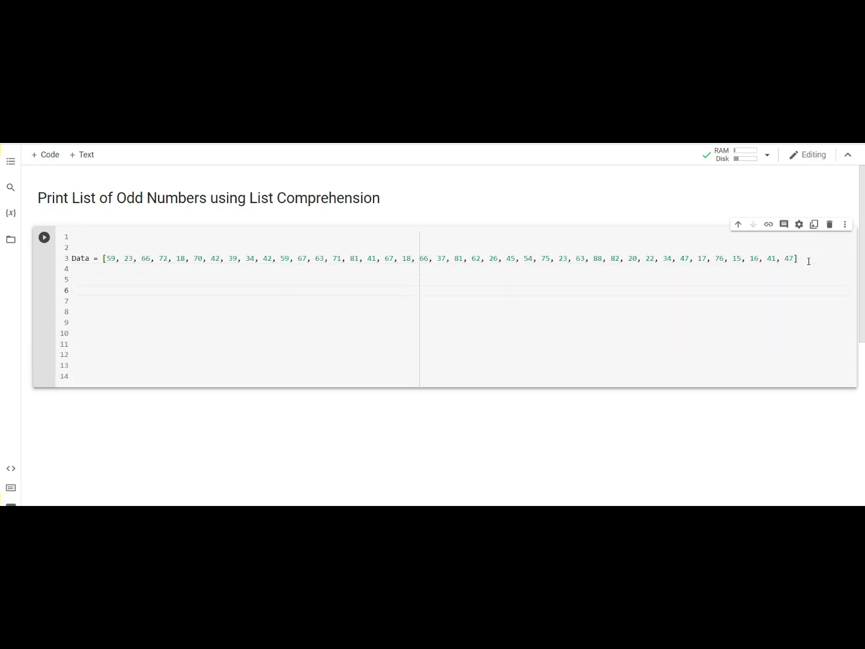
Write odd =[i for i in Data if i%2!=0] on the line below Data.
left_click(77, 290)
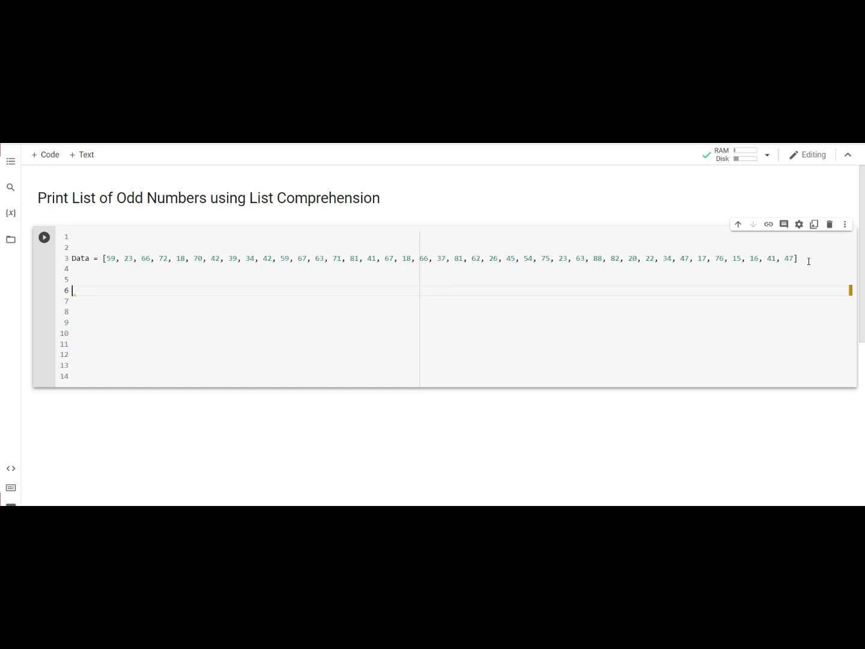
type("odd =")
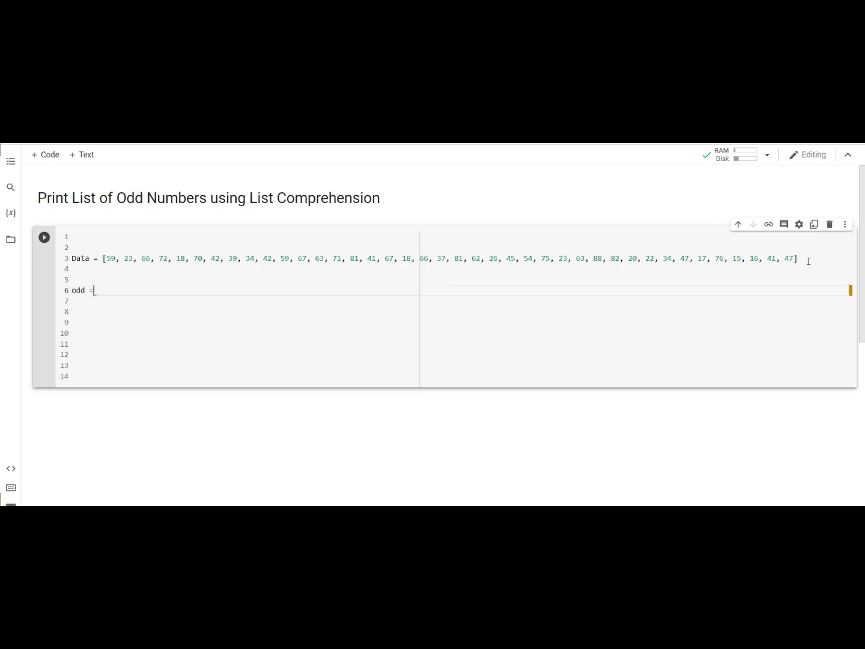
type("[]")
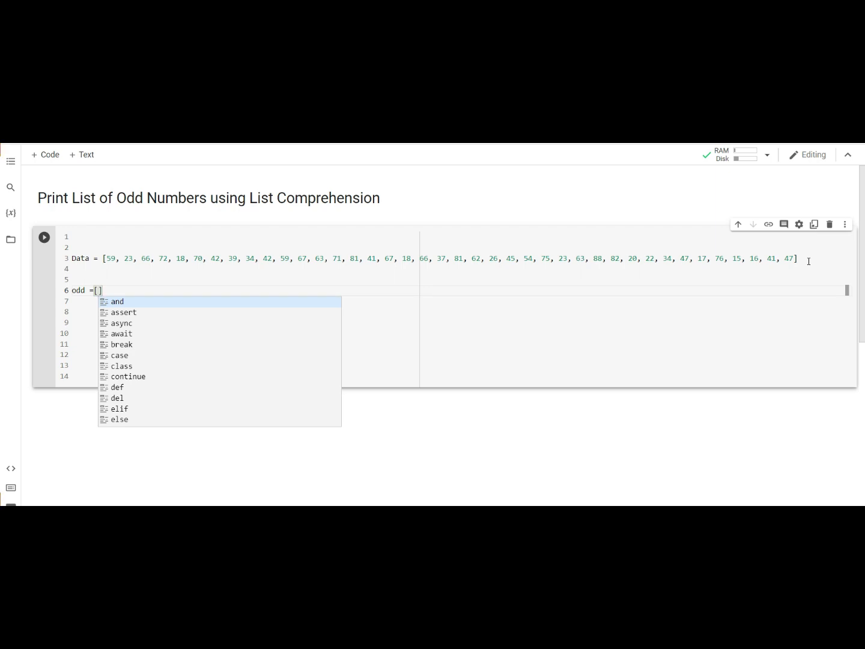
type("i for")
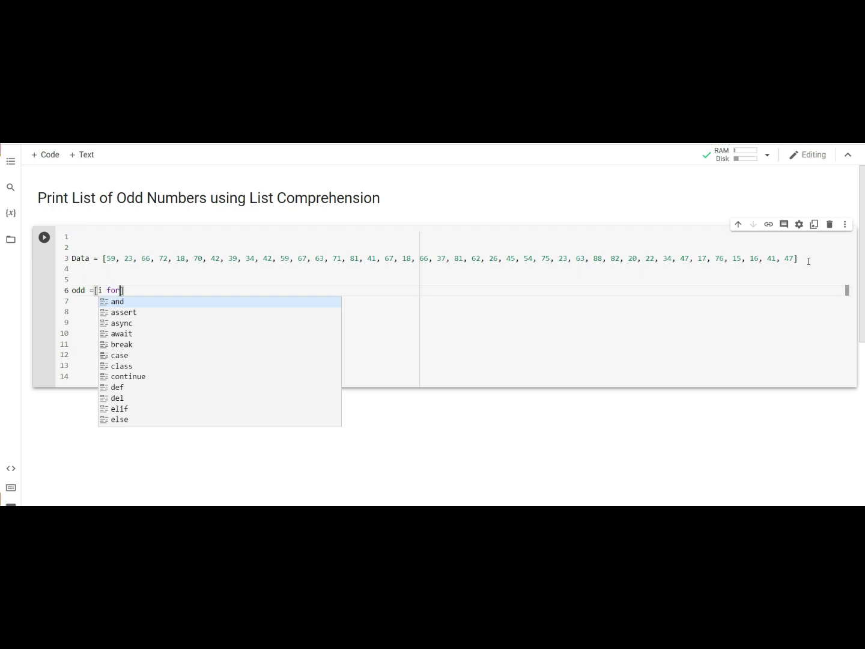
type("i in")
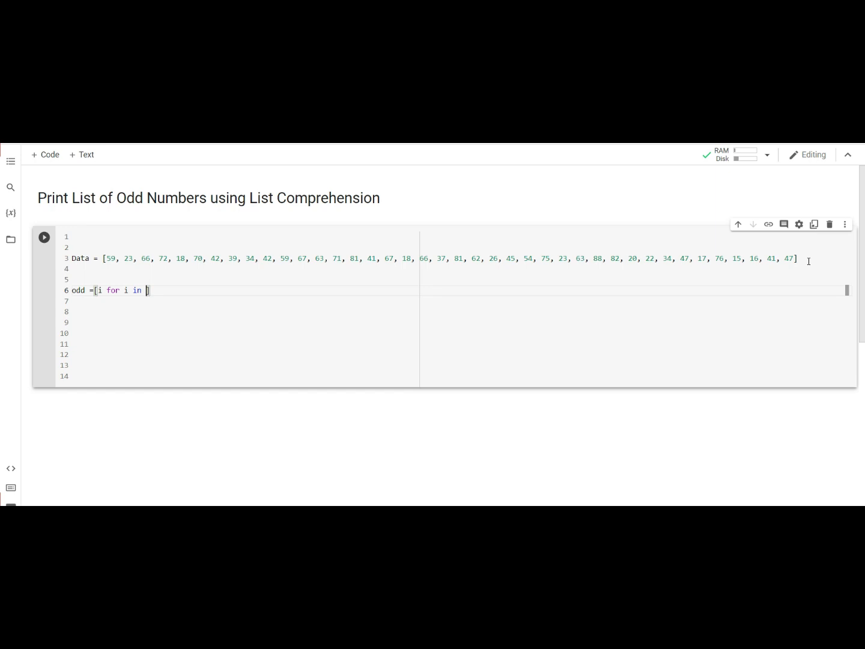
type("Data")
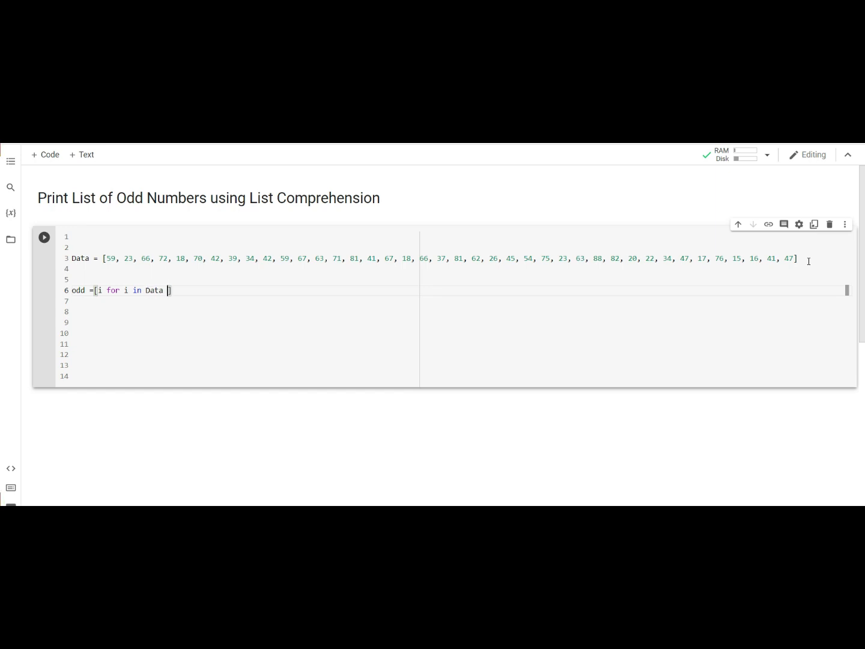
type("if i")
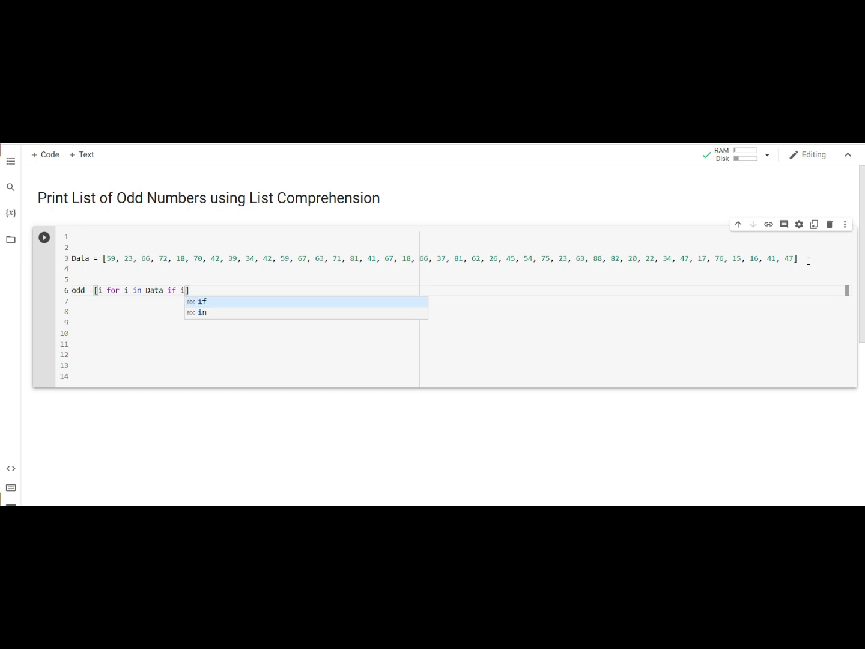
type("%2")
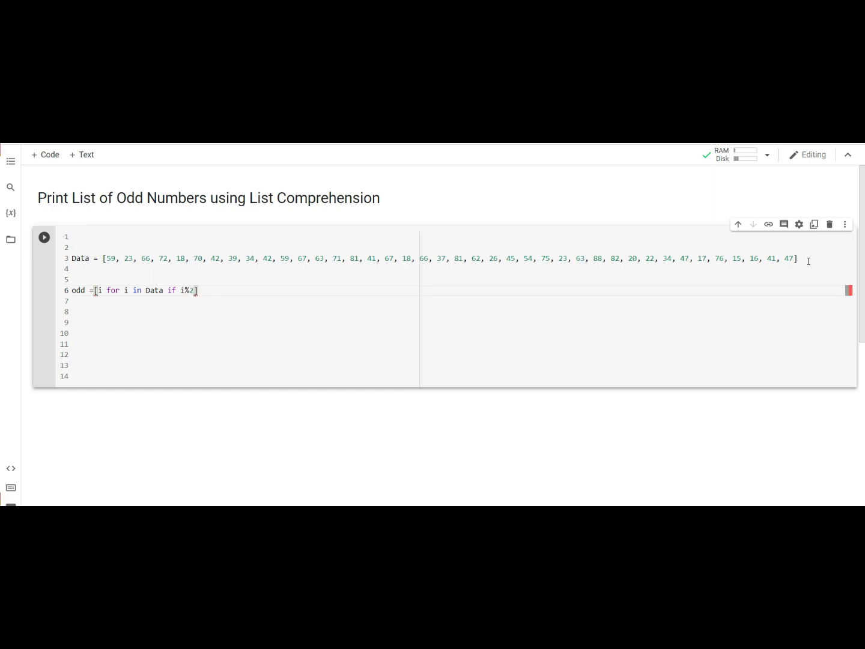
type("!=0")
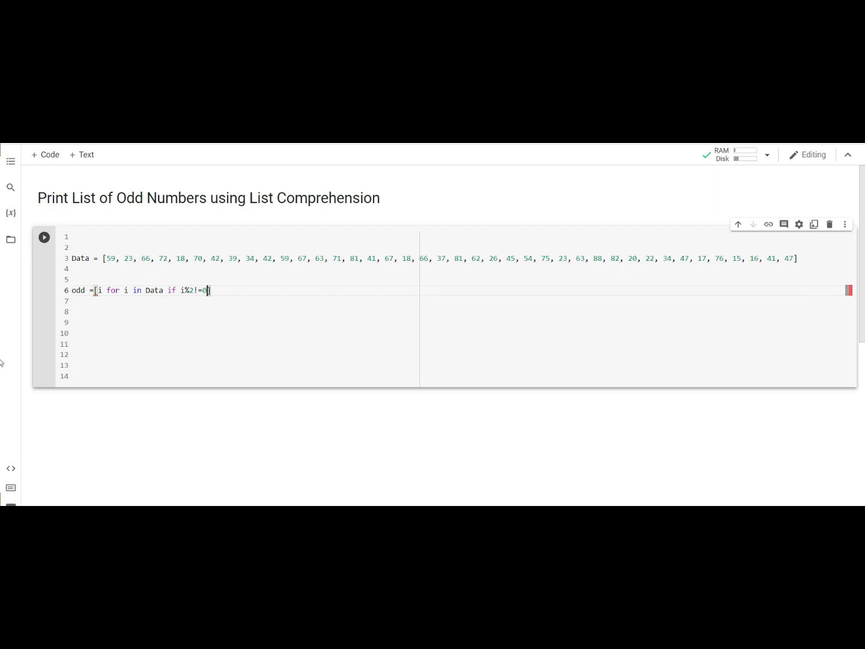
mouse_move(323, 316)
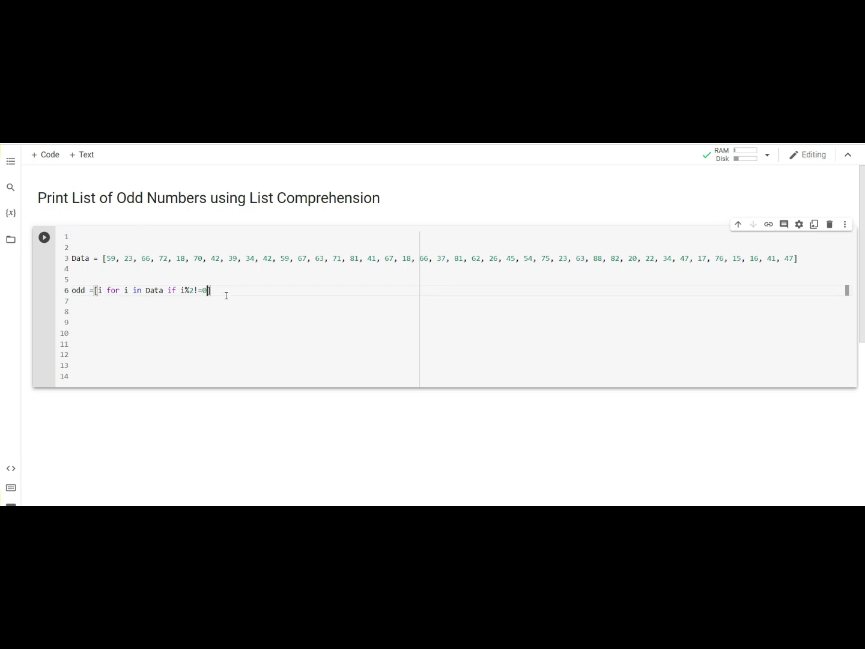
Add print(odd) on a new line and run the cell to output the odd numbers.
key("Enter")
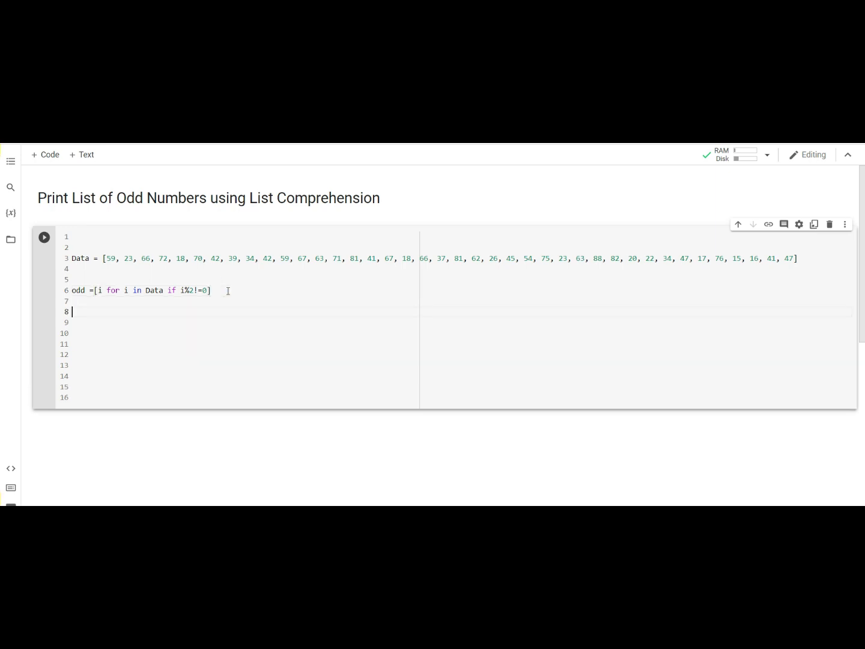
type("print")
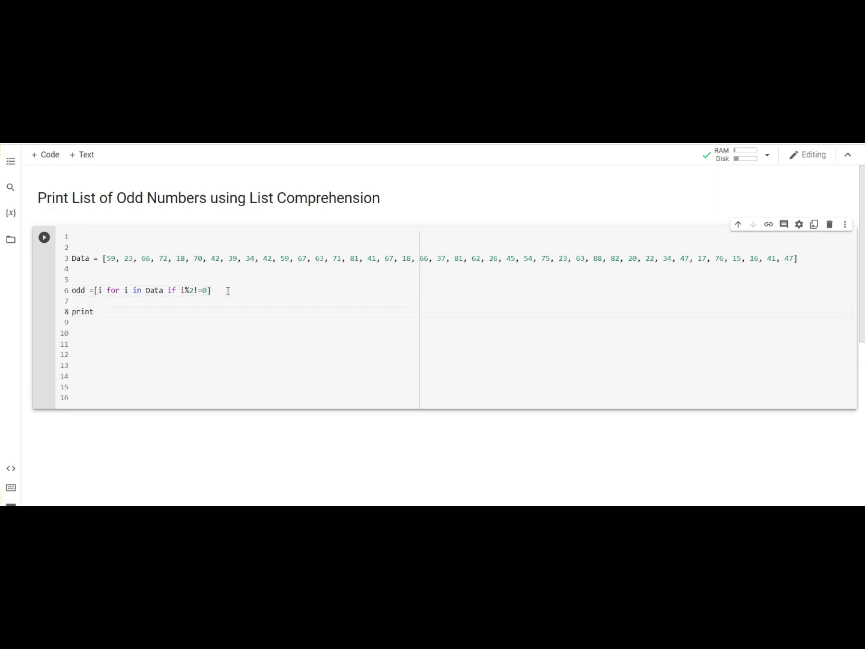
type("(odd)")
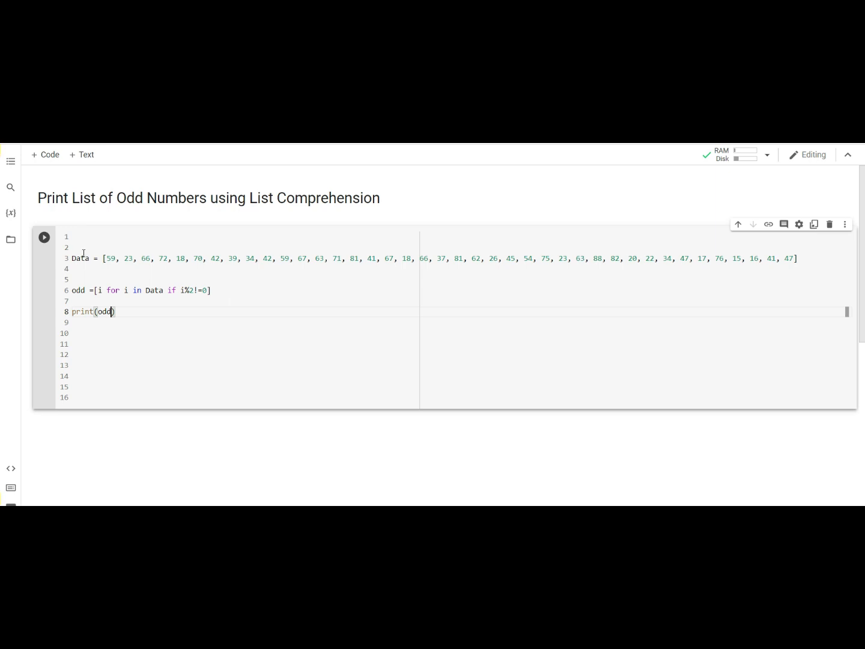
left_click(43, 238)
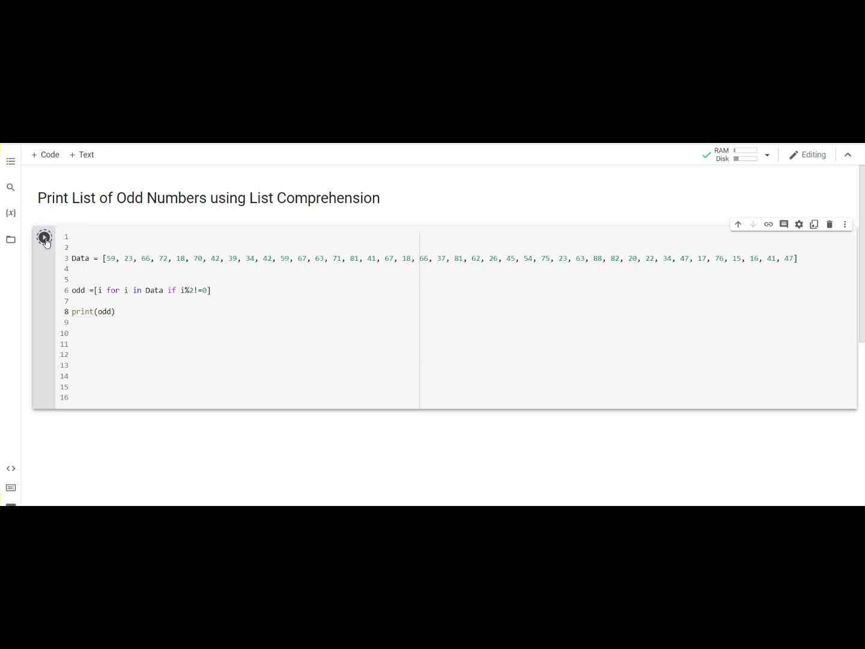
left_click(44, 237)
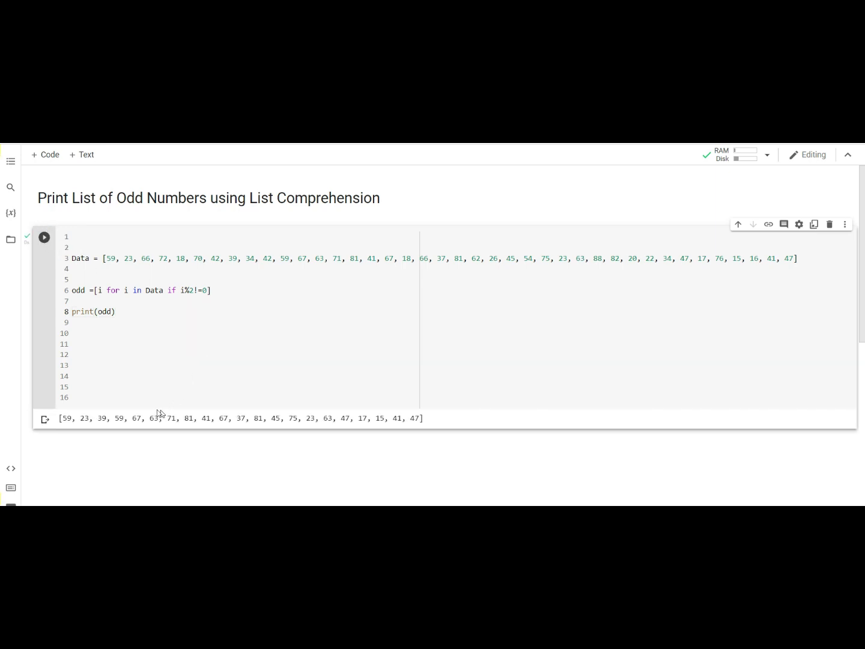